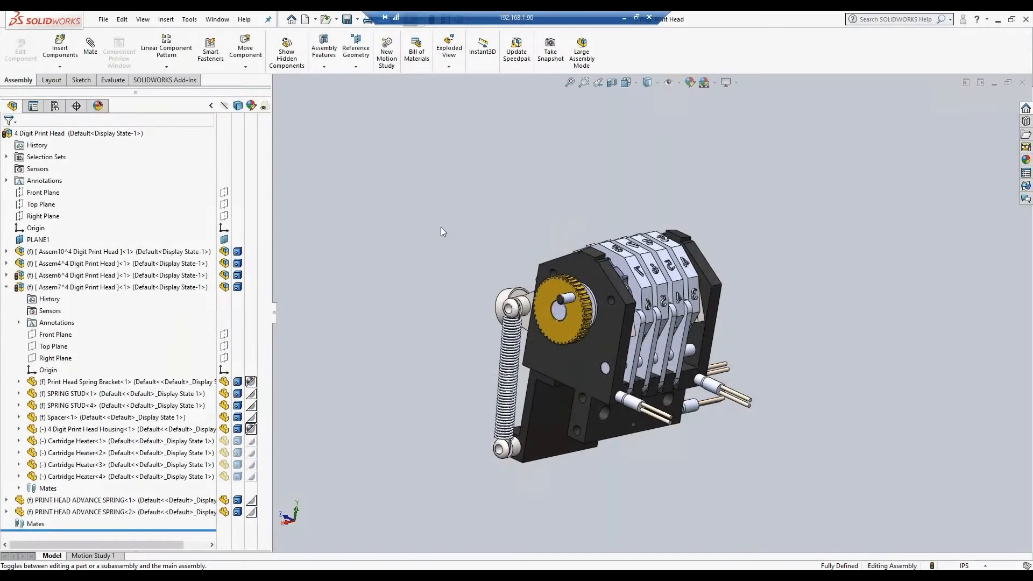
mouse_move(284, 168)
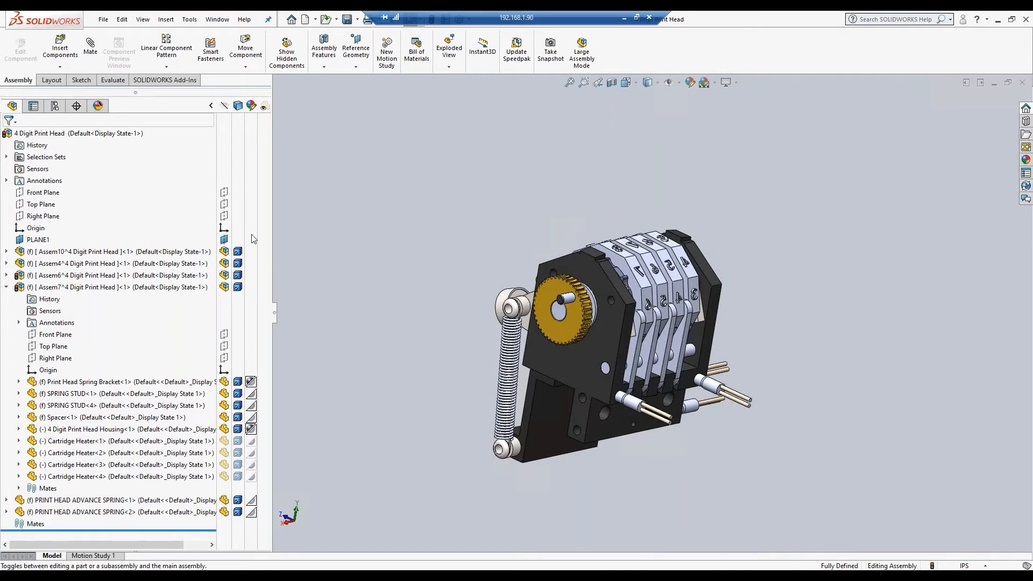
mouse_move(324, 278)
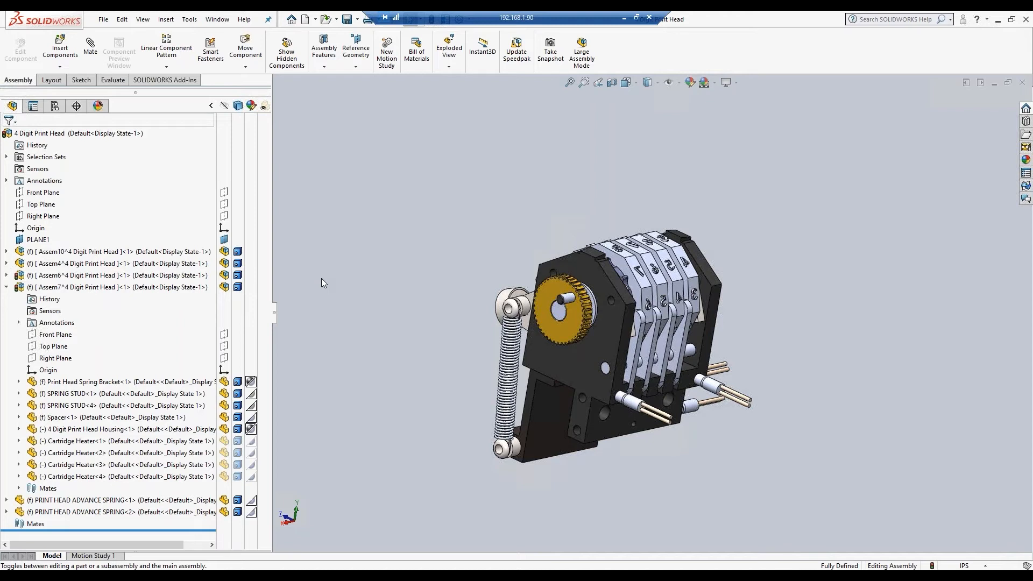
mouse_move(314, 295)
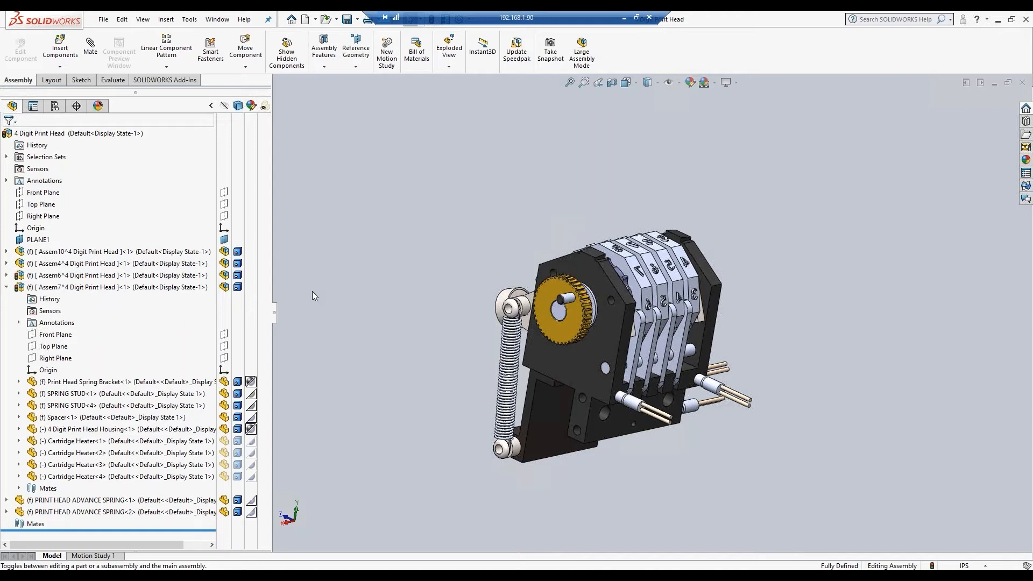
mouse_move(319, 284)
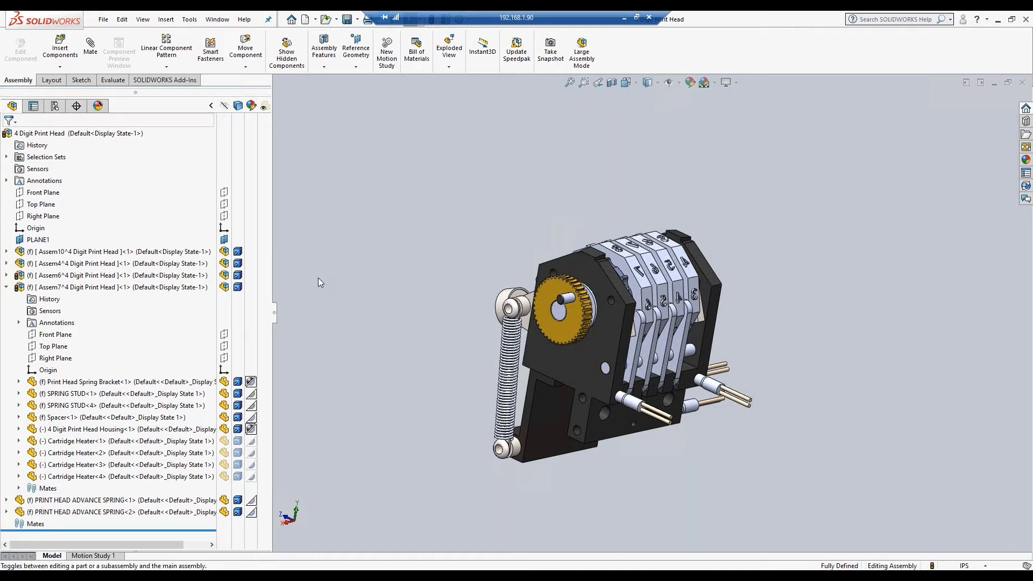
mouse_move(685, 363)
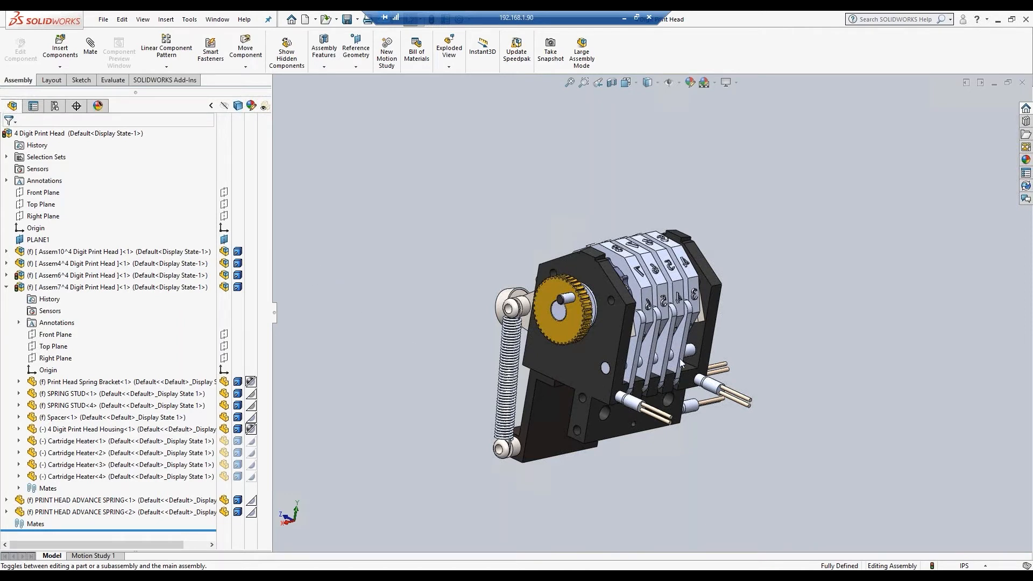
mouse_move(817, 382)
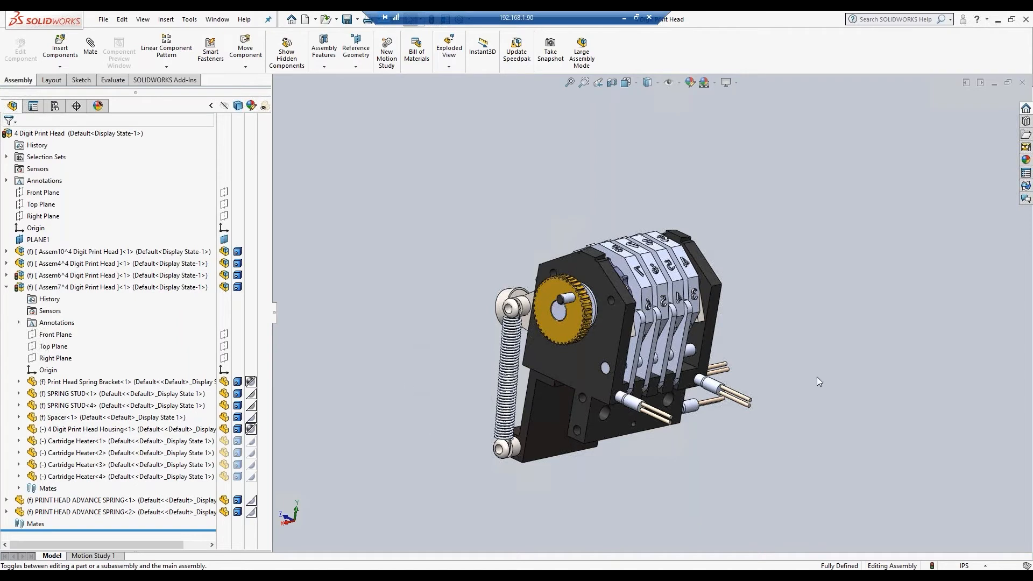
mouse_move(482, 325)
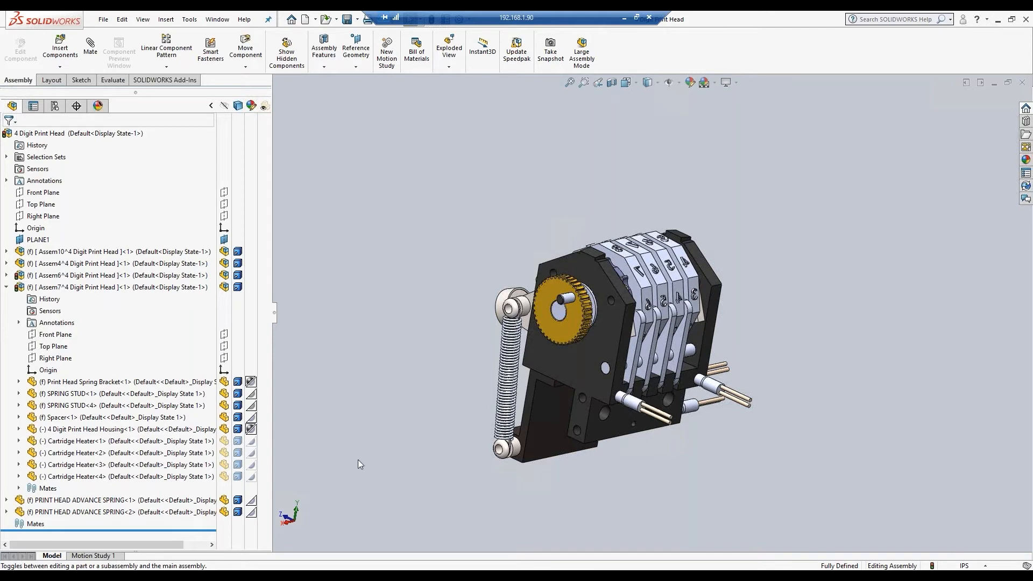
mouse_move(453, 277)
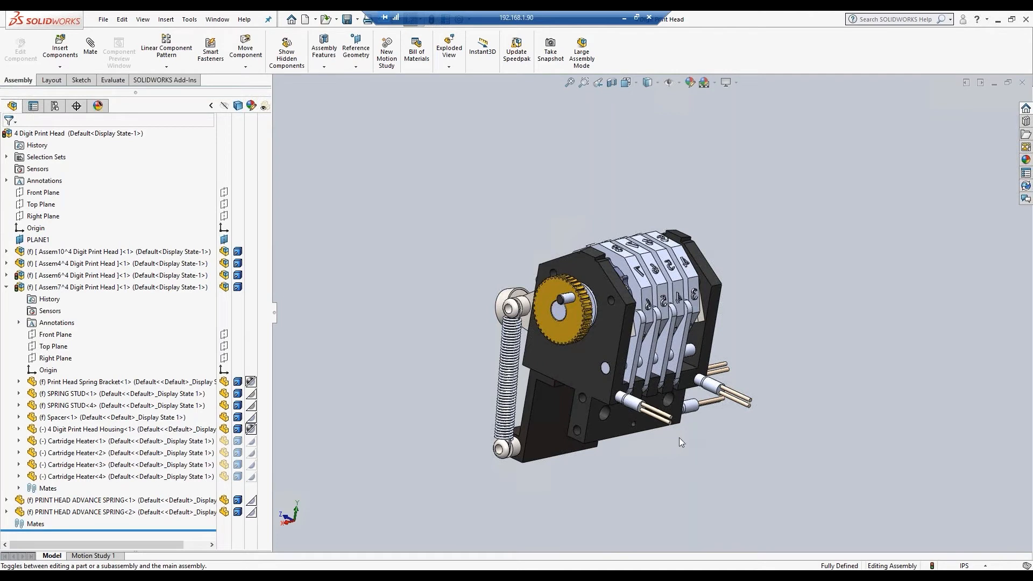
mouse_move(603, 398)
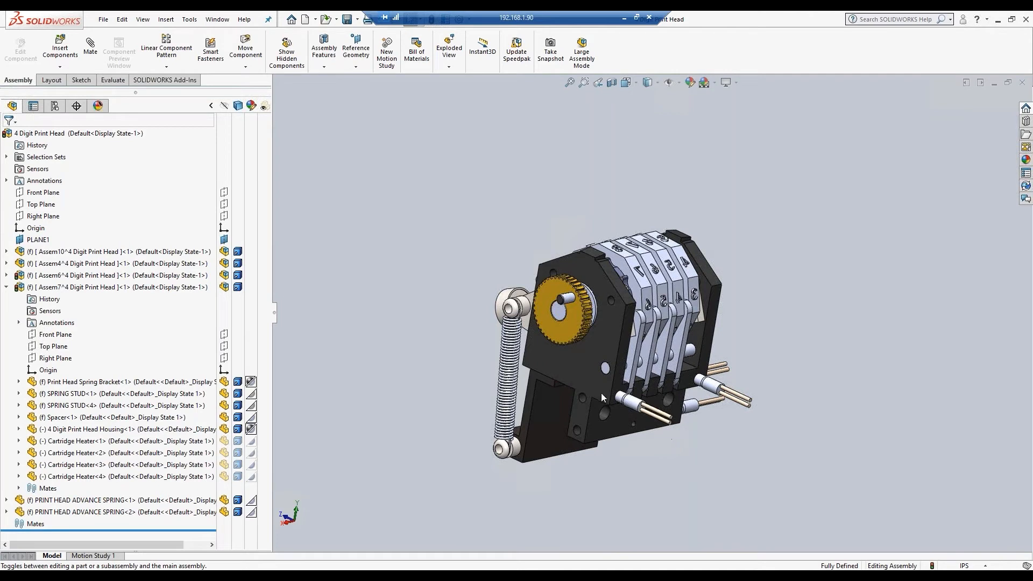
mouse_move(409, 306)
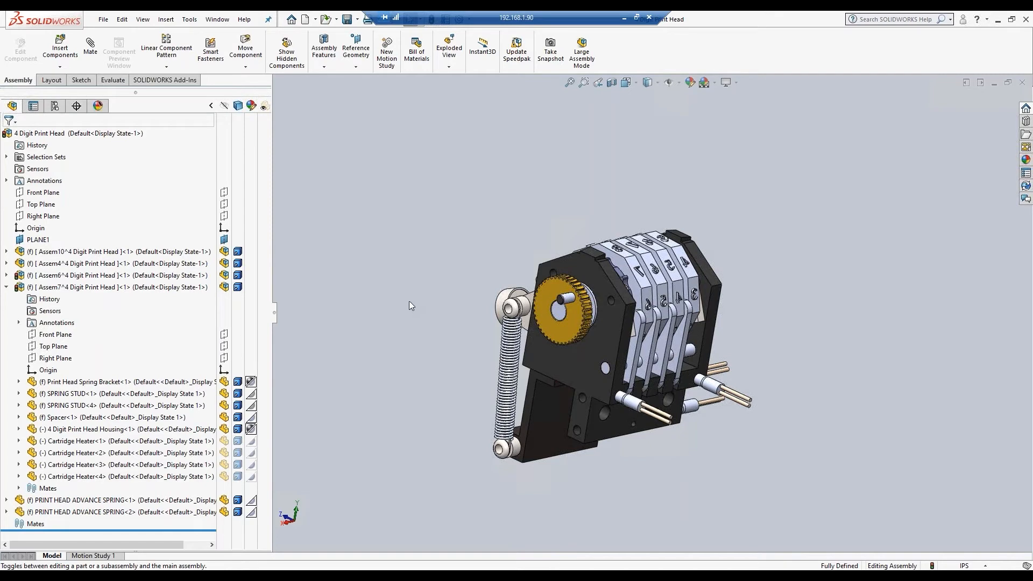
mouse_move(191, 24)
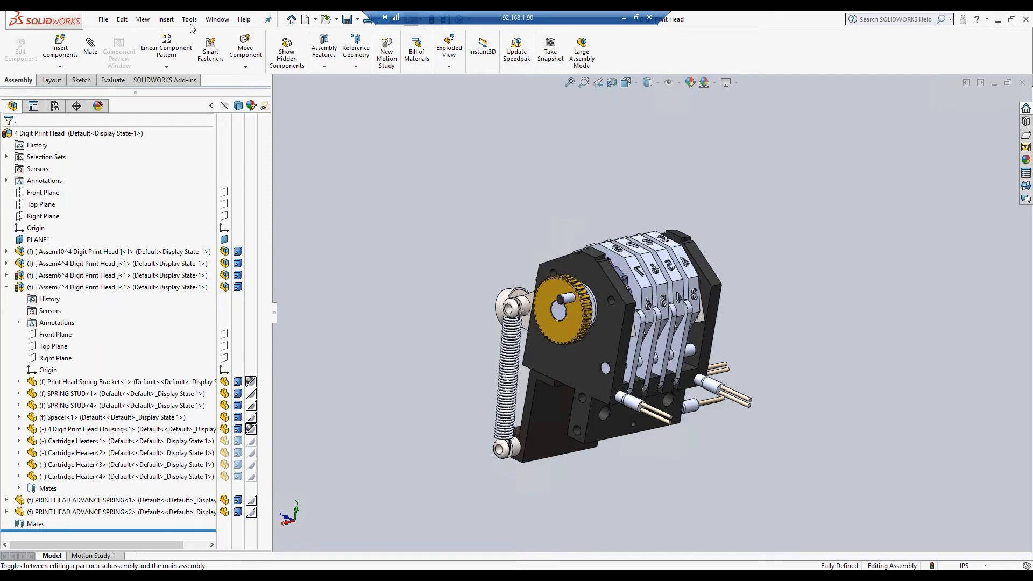
- Run CADLink - Std Bom from the SOLIDWORKS Tools menu and confirm the IFS login
left_click(189, 19)
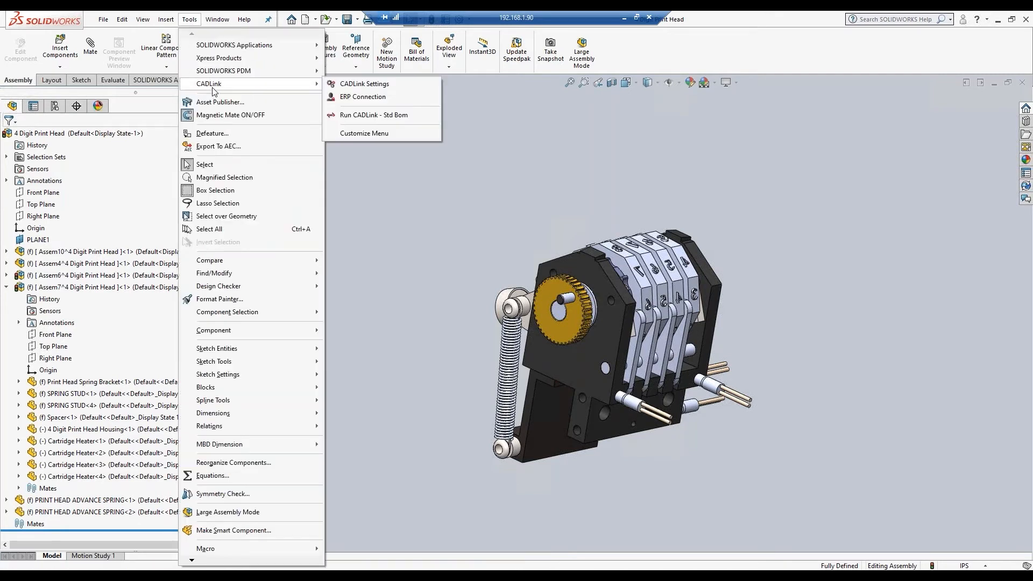
mouse_move(375, 120)
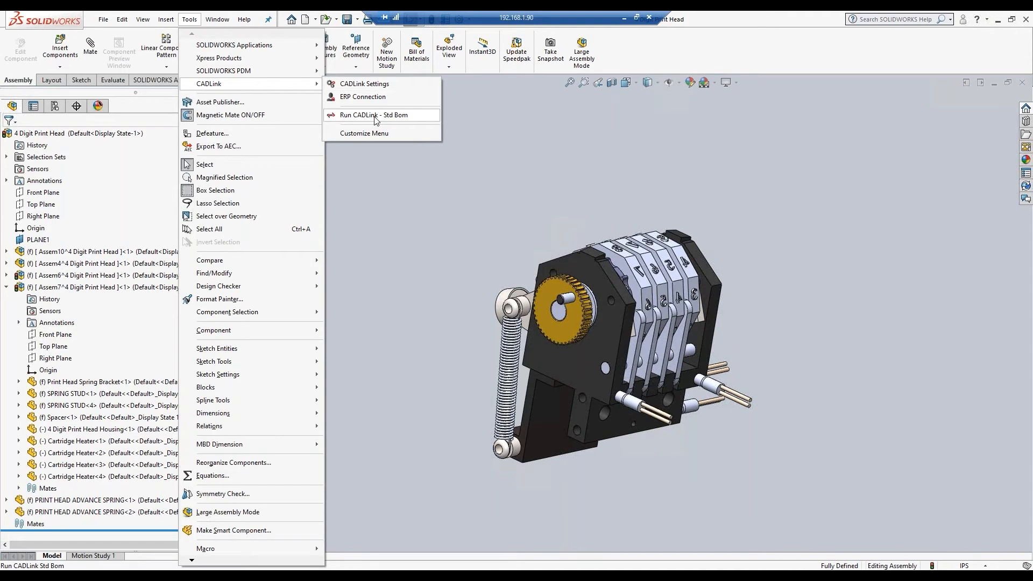
left_click(373, 114)
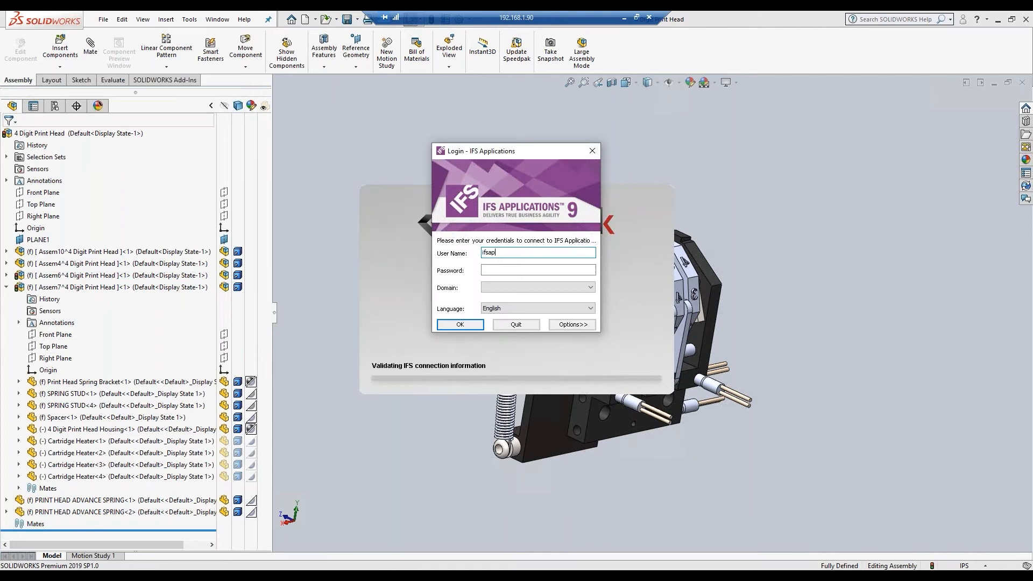
left_click(459, 325)
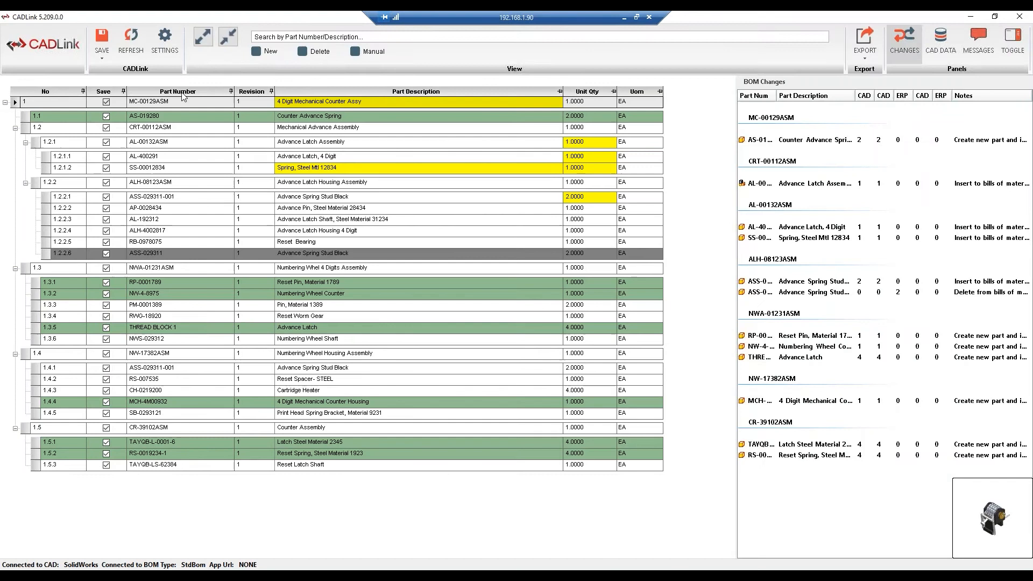
mouse_move(240, 129)
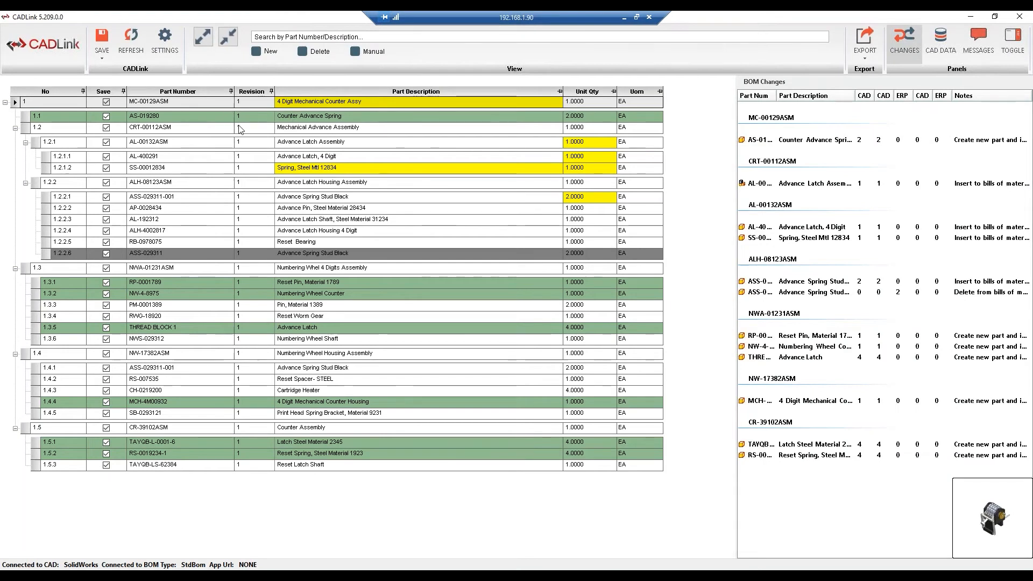
mouse_move(574, 94)
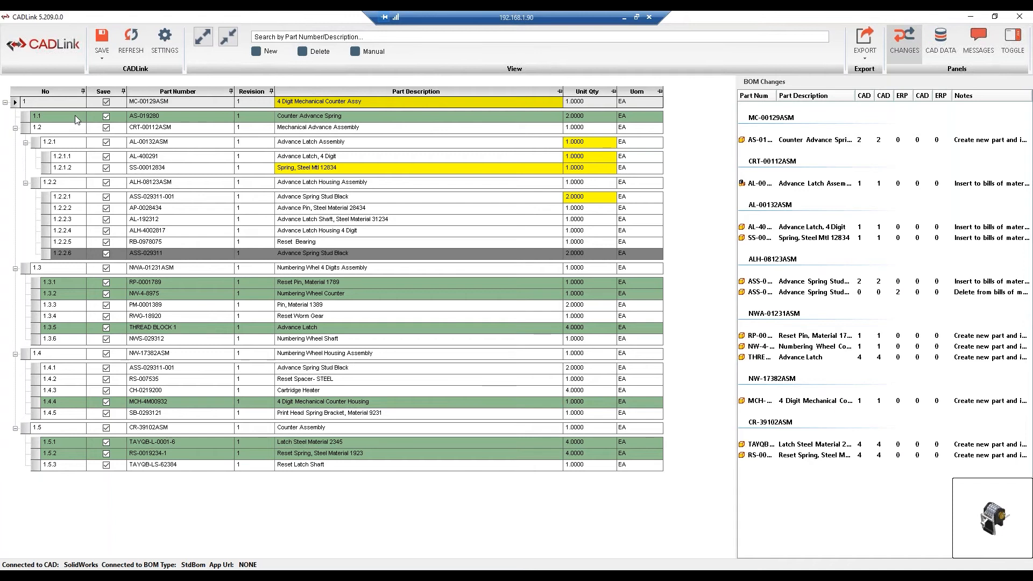
mouse_move(102, 39)
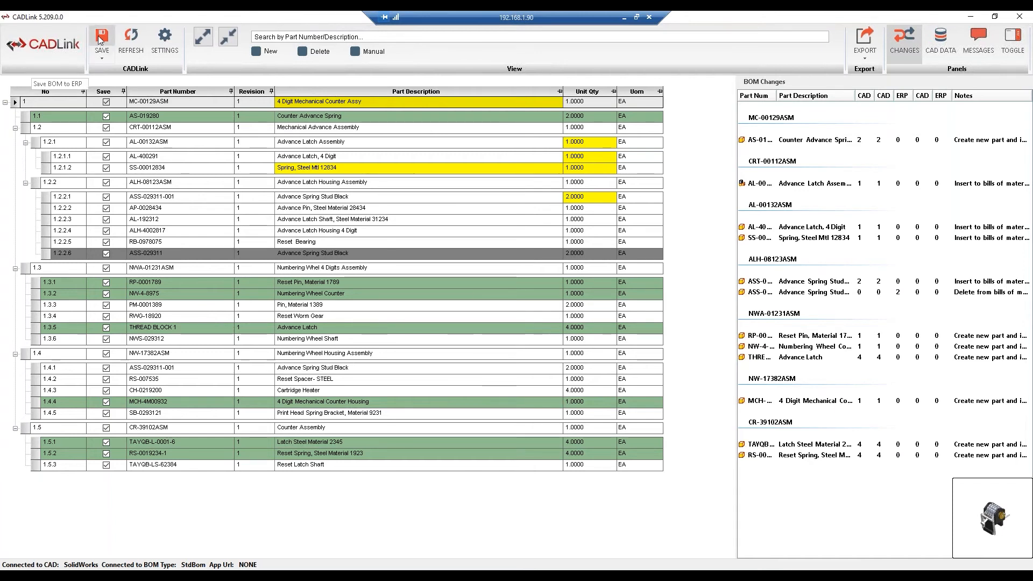
mouse_move(74, 118)
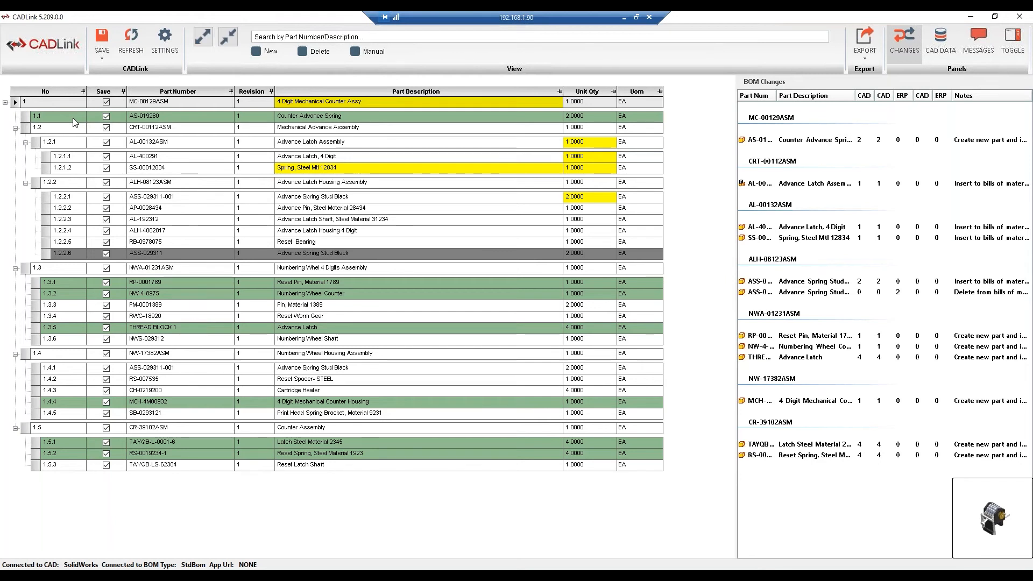
mouse_move(76, 130)
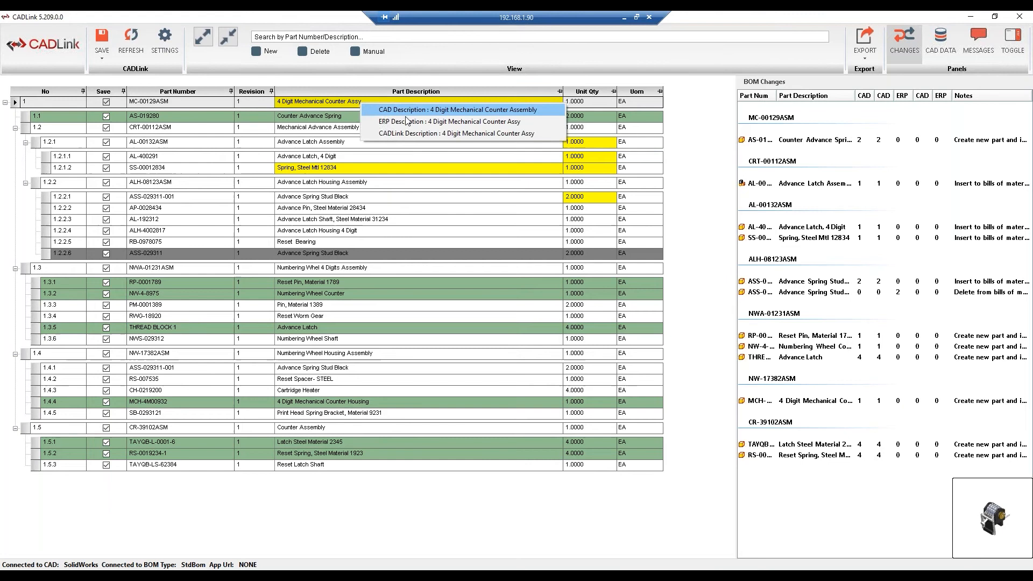
mouse_move(385, 113)
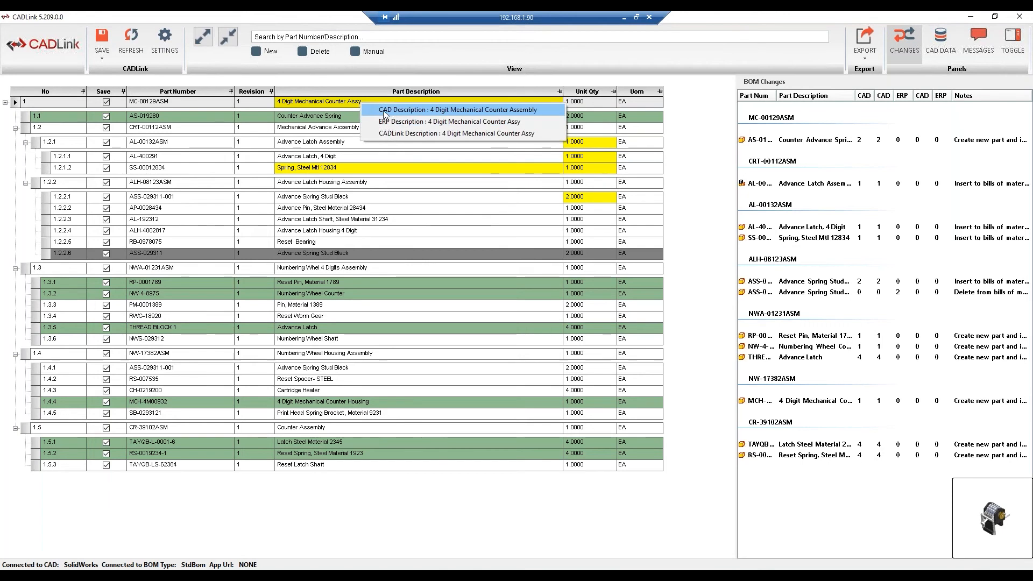
mouse_move(406, 124)
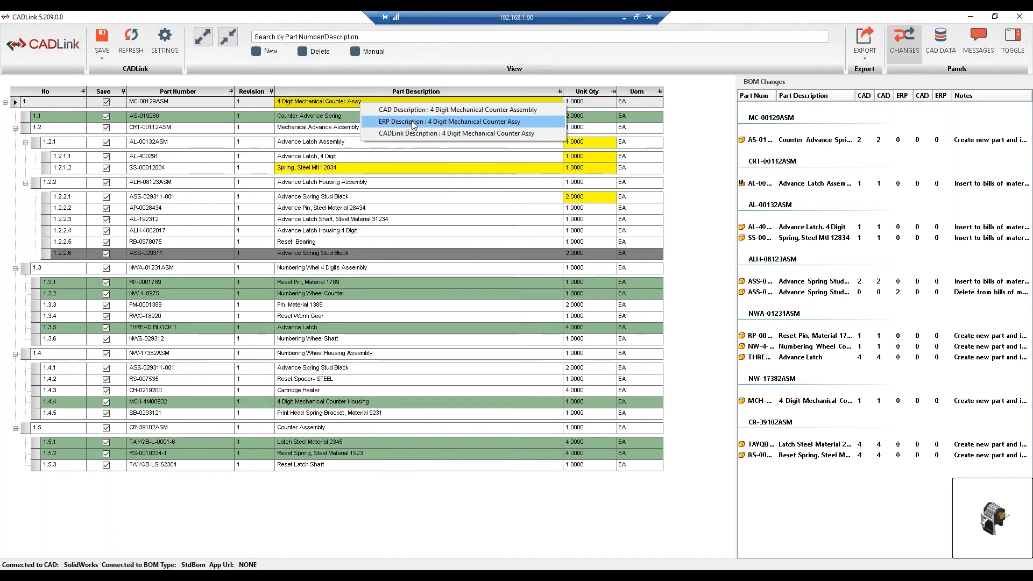
- Set MC-00129ASM's Part Description to '4 Digit Mechanical Counter Assembly'
left_click(444, 110)
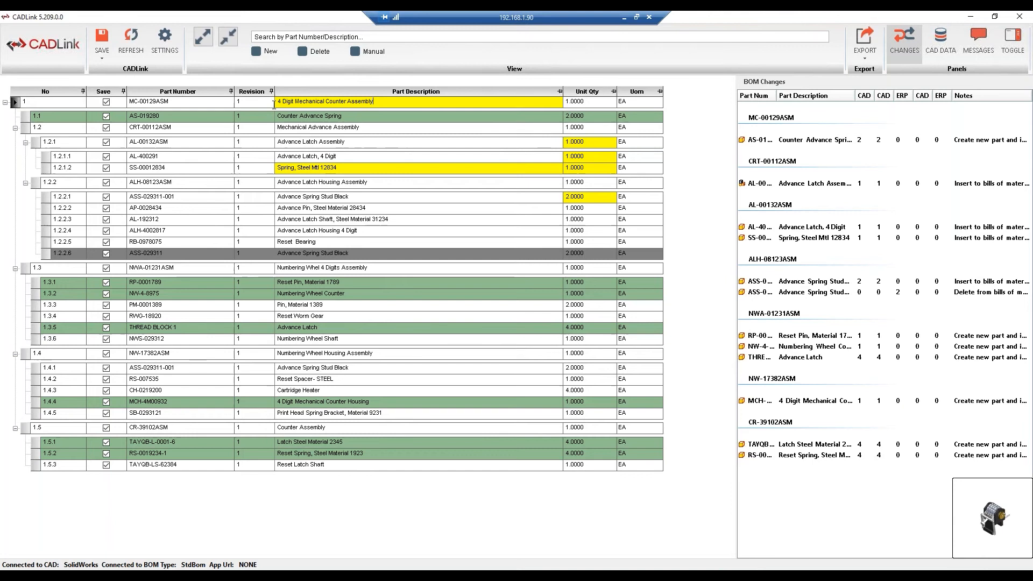
type("IFS DEMO")
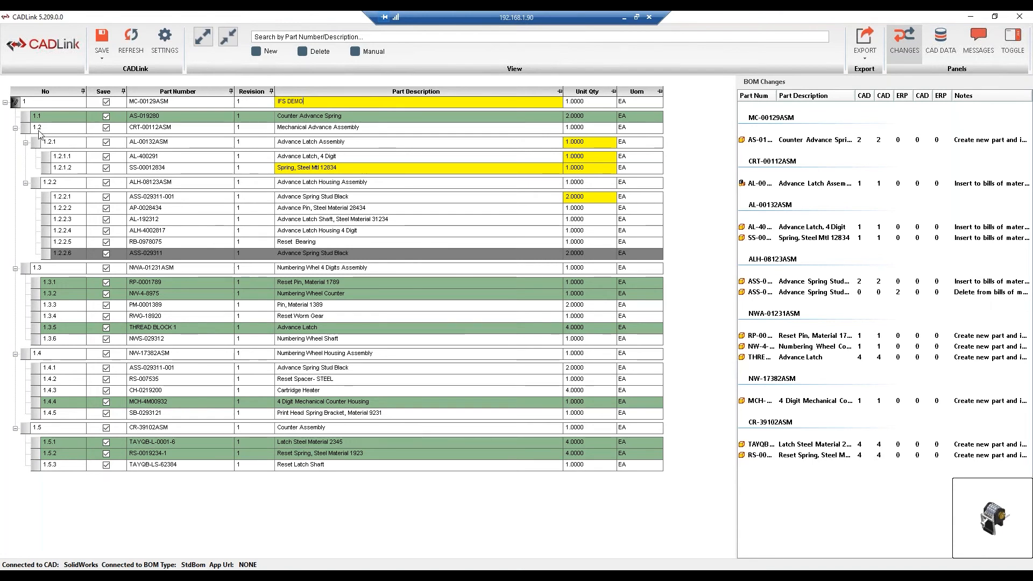
left_click(54, 100)
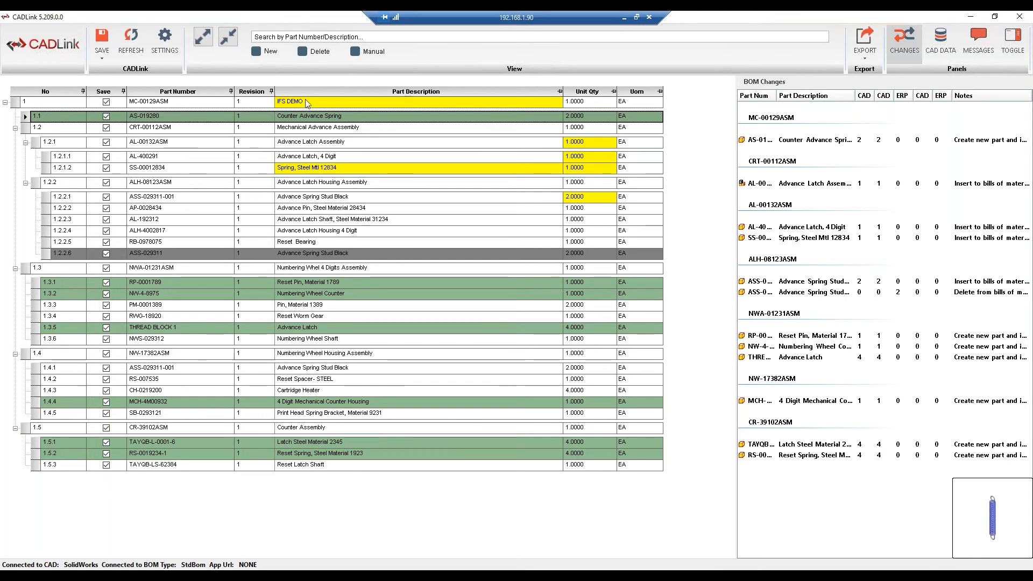
type("4 Digit Mechanical Counter Assembly")
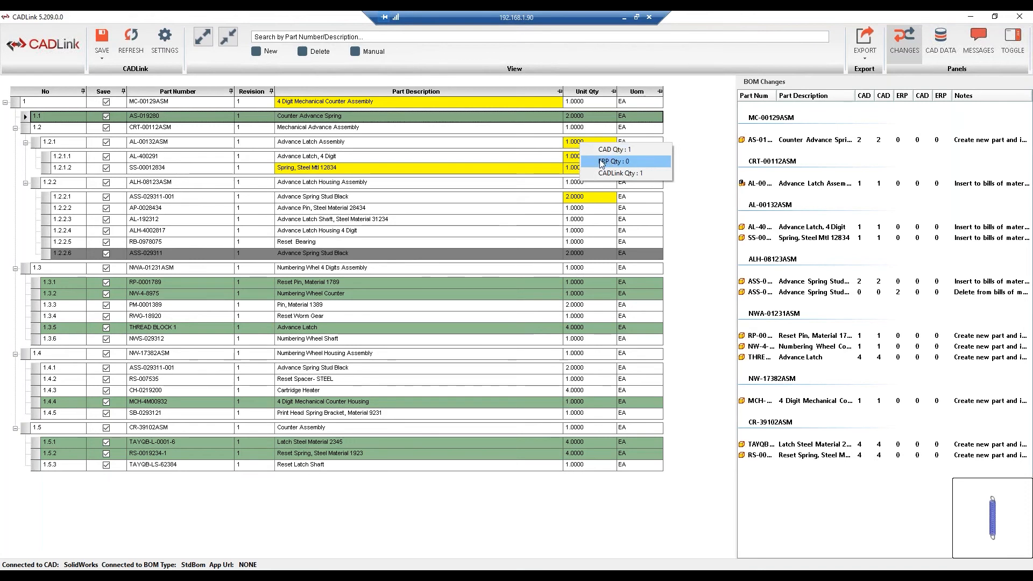
mouse_move(629, 166)
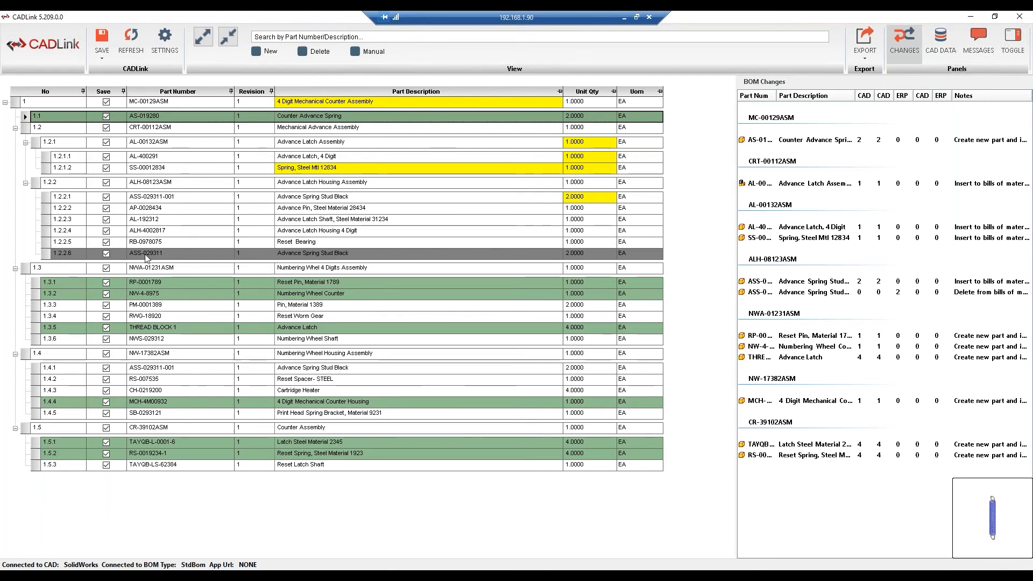
mouse_move(184, 257)
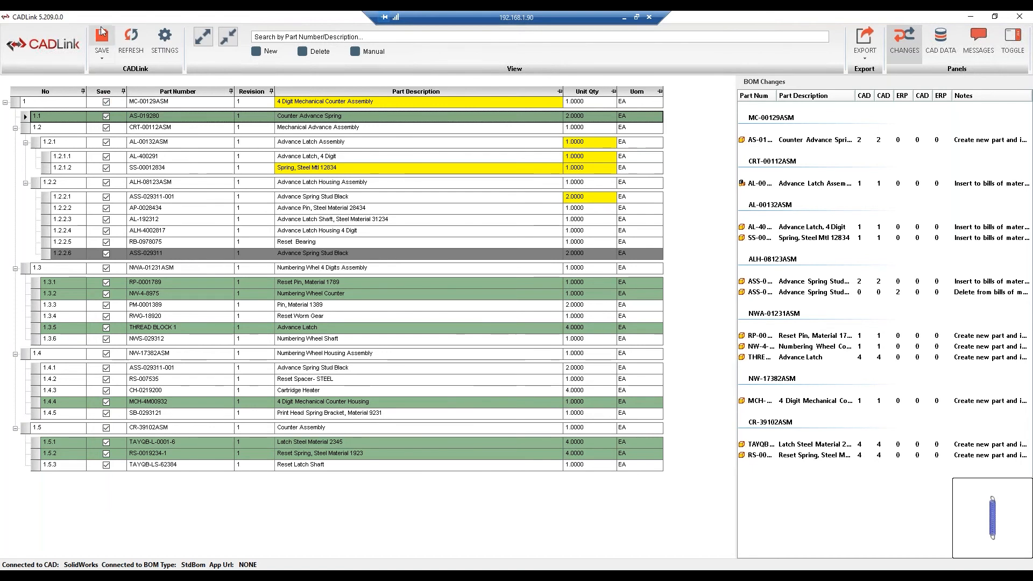
mouse_move(175, 259)
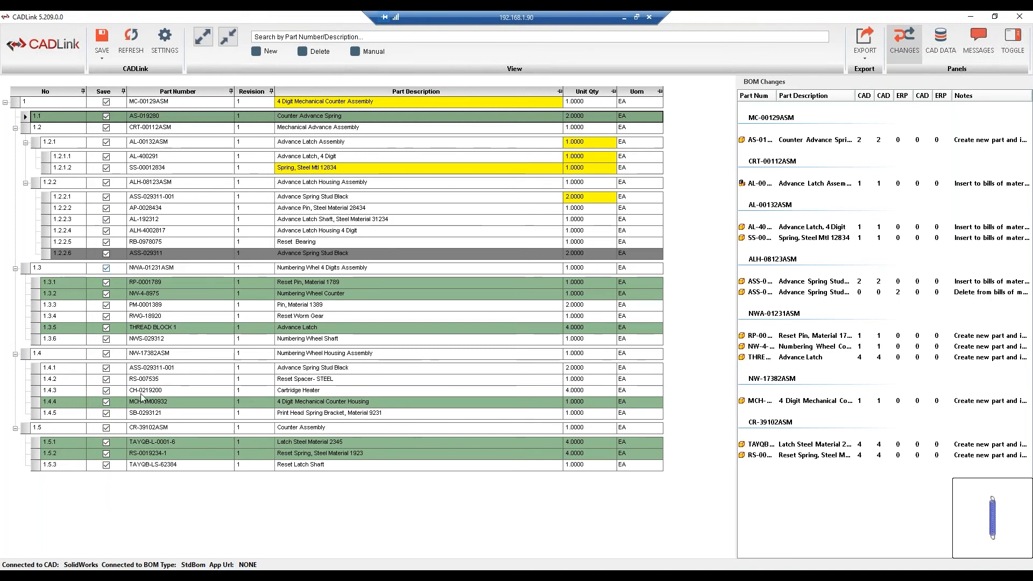
mouse_move(254, 169)
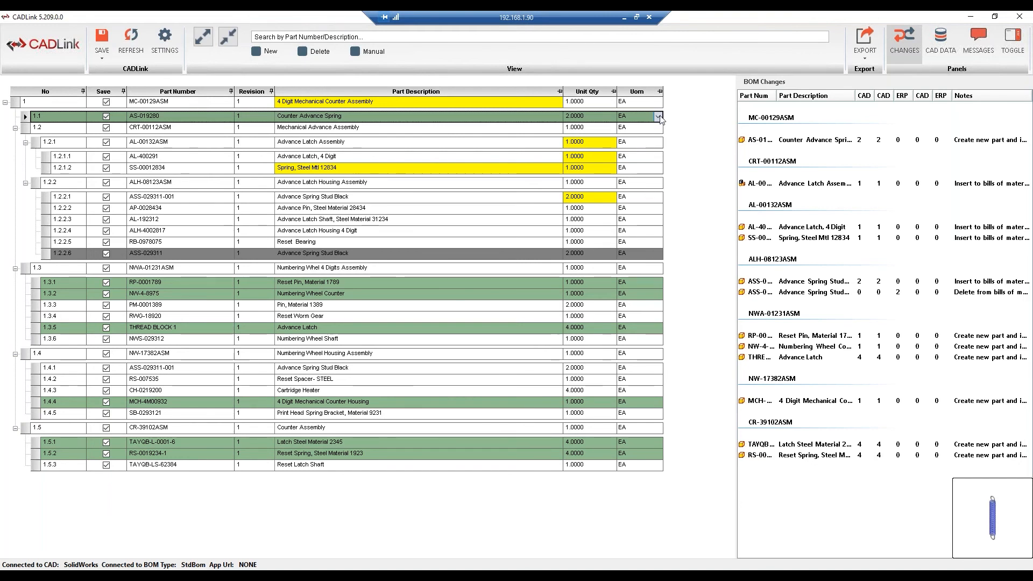
- Check Counter Advance Spring's Uom options, keeping EA, and scroll the BOM changes list
left_click(657, 115)
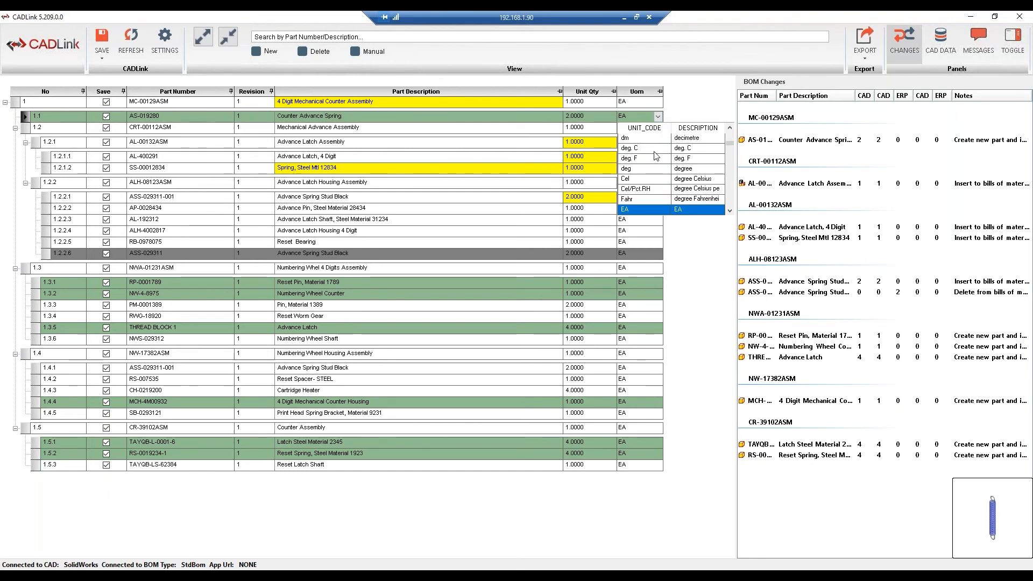
mouse_move(654, 152)
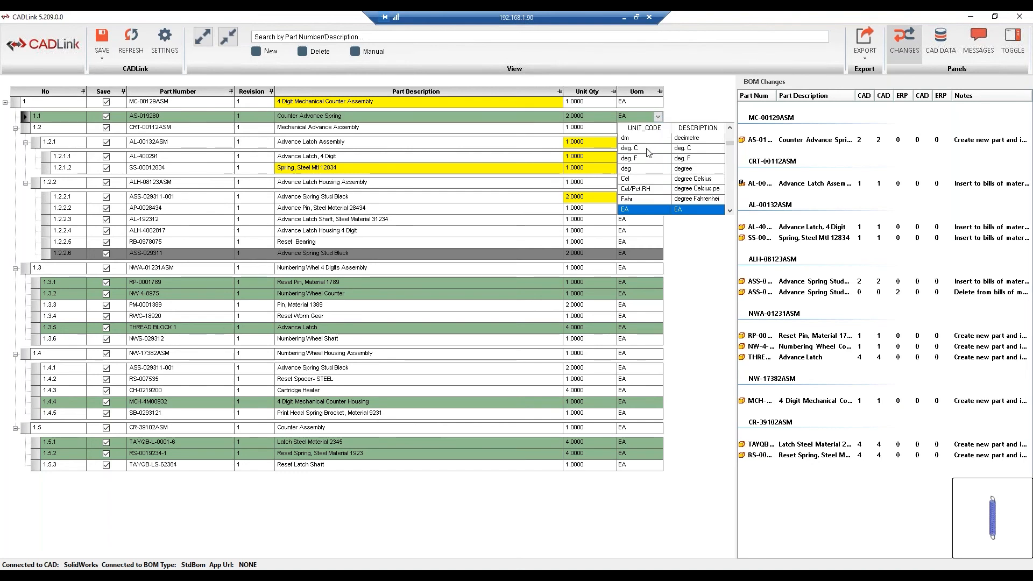
scroll("down", 3)
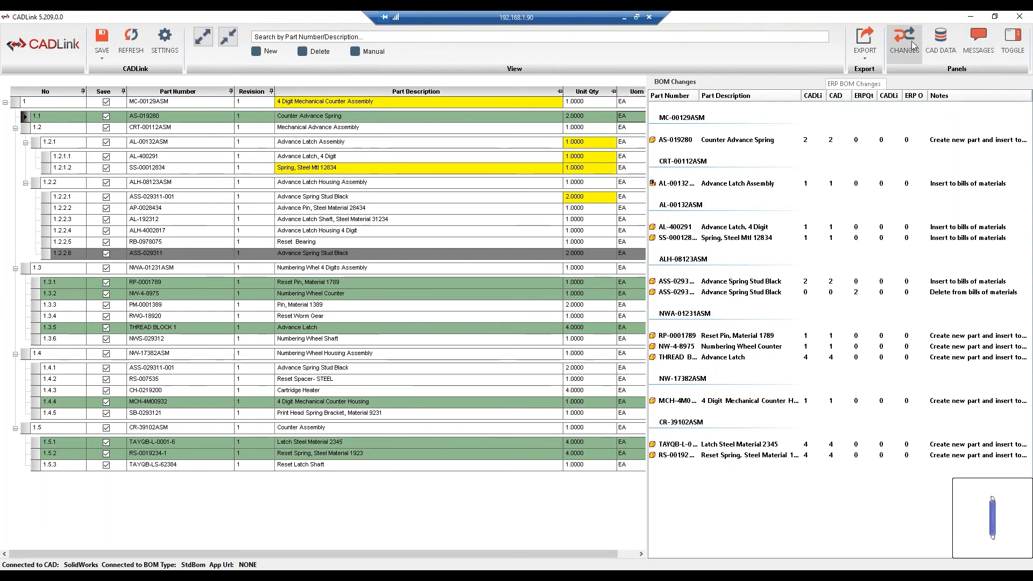
left_click(979, 38)
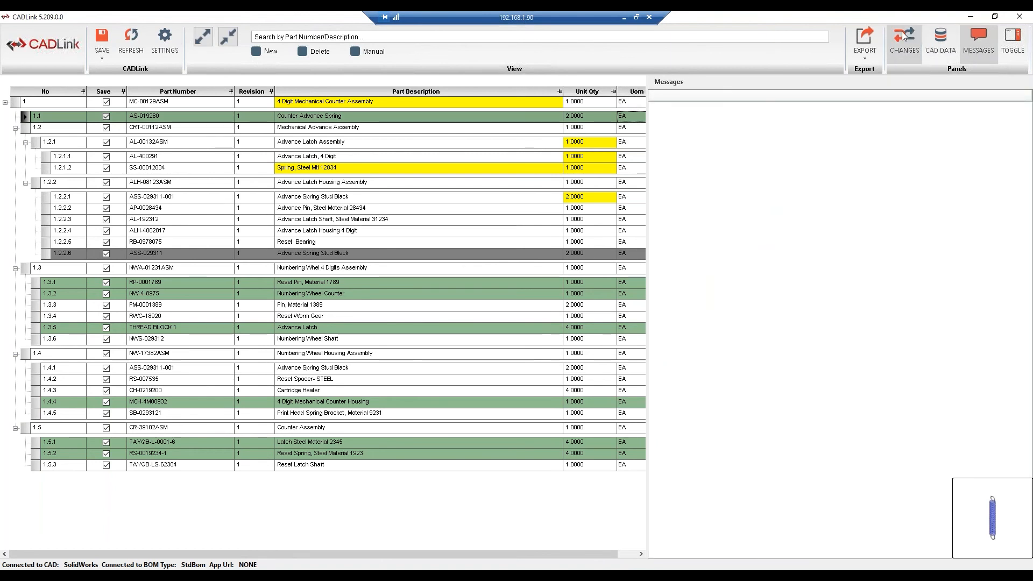
left_click(903, 39)
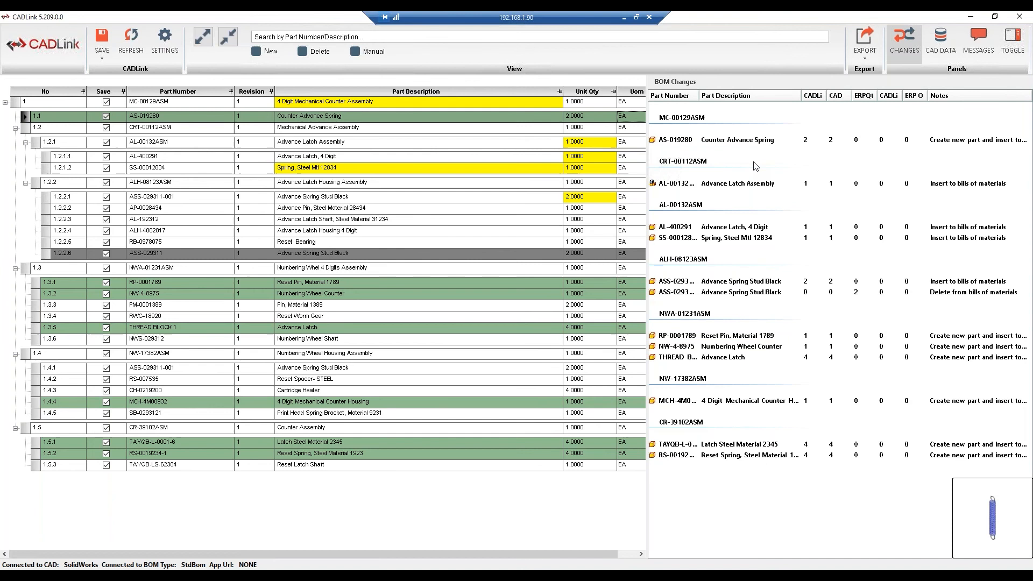
mouse_move(718, 139)
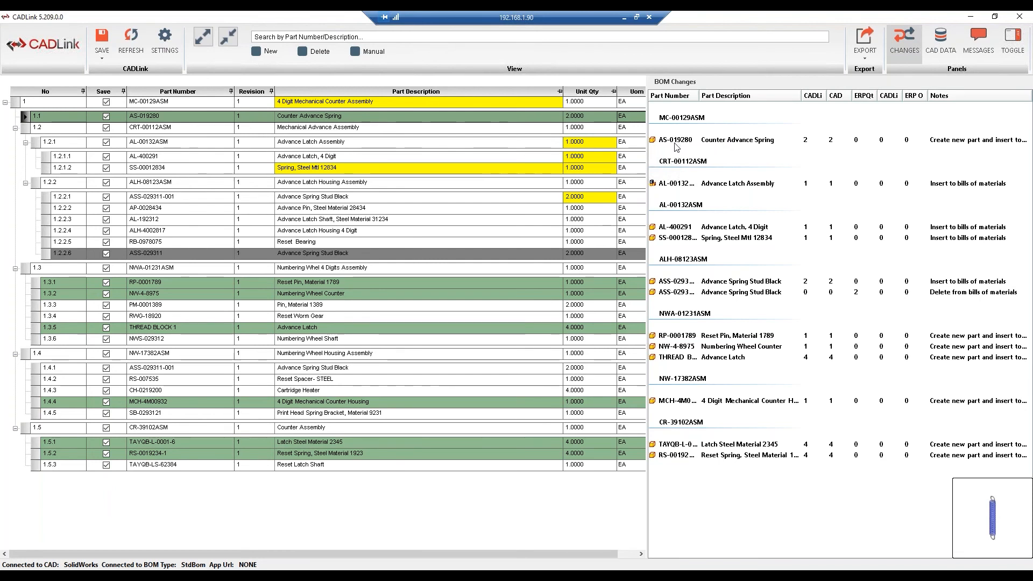
left_click(675, 139)
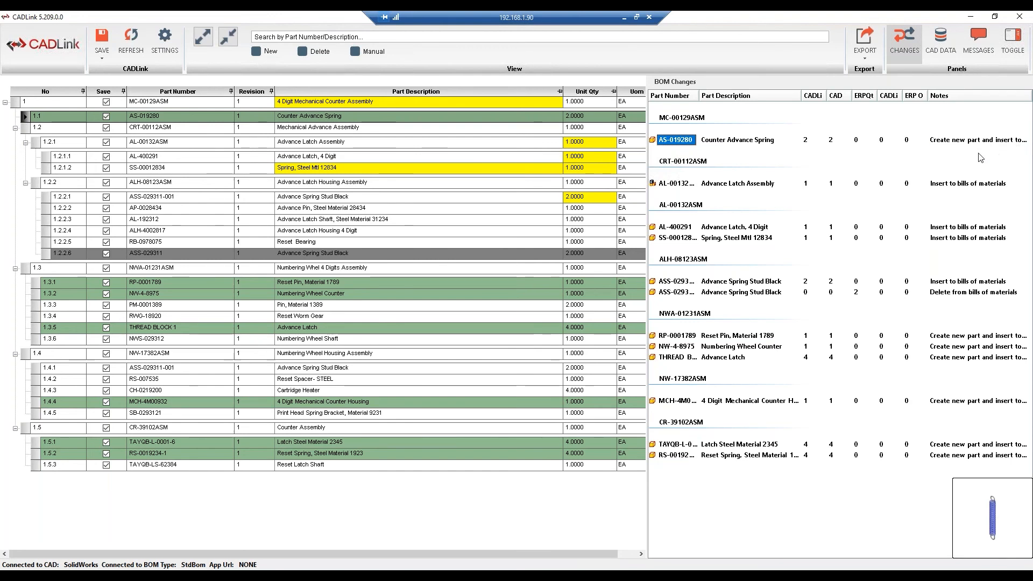
mouse_move(704, 299)
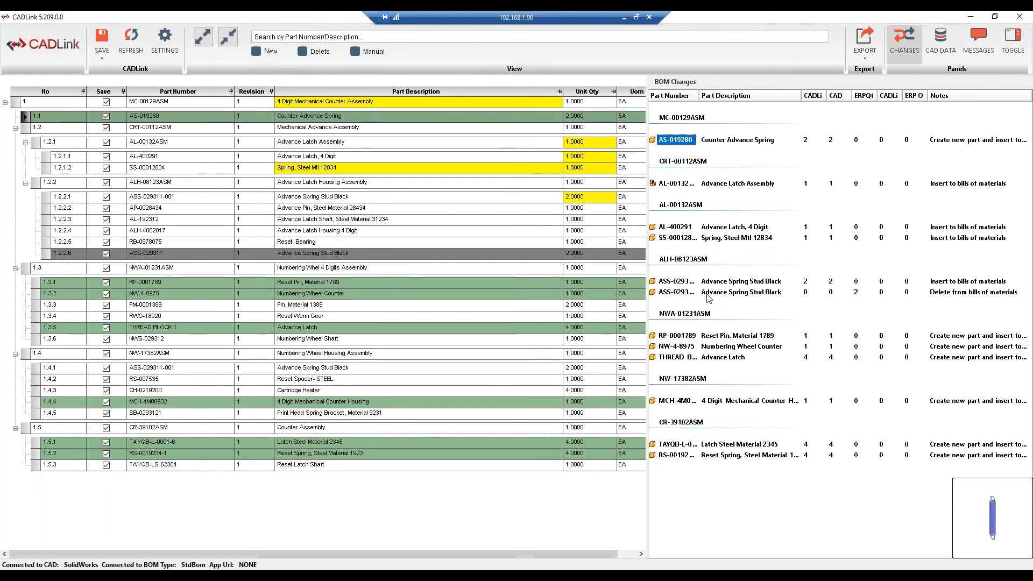
left_click(677, 292)
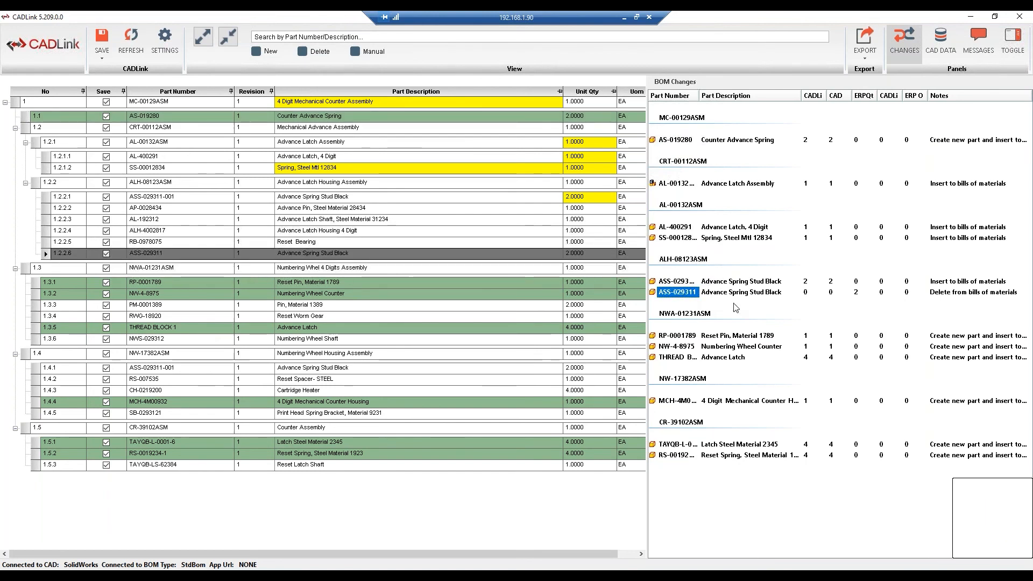
mouse_move(758, 314)
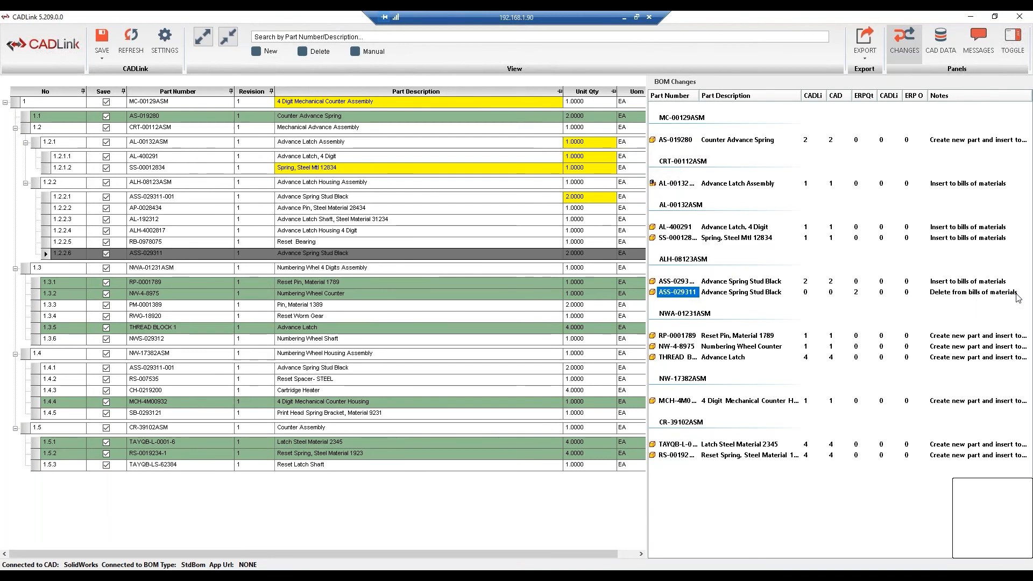
mouse_move(996, 284)
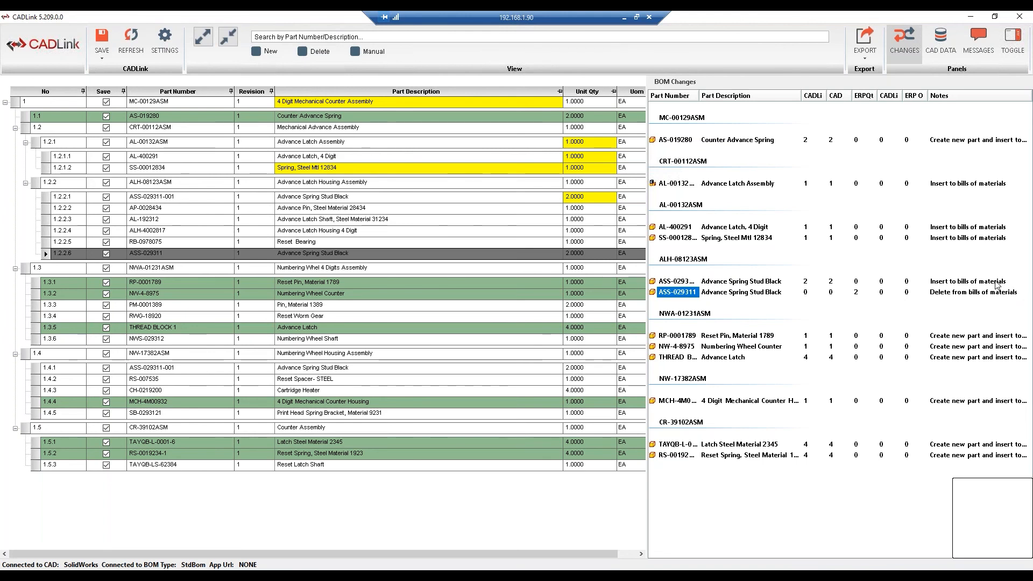
left_click(864, 38)
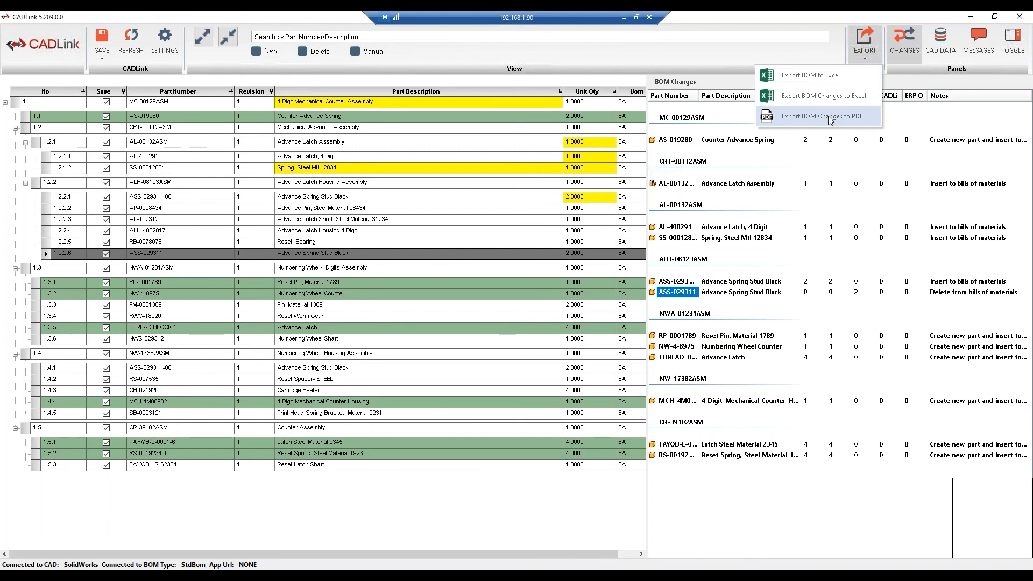
mouse_move(795, 449)
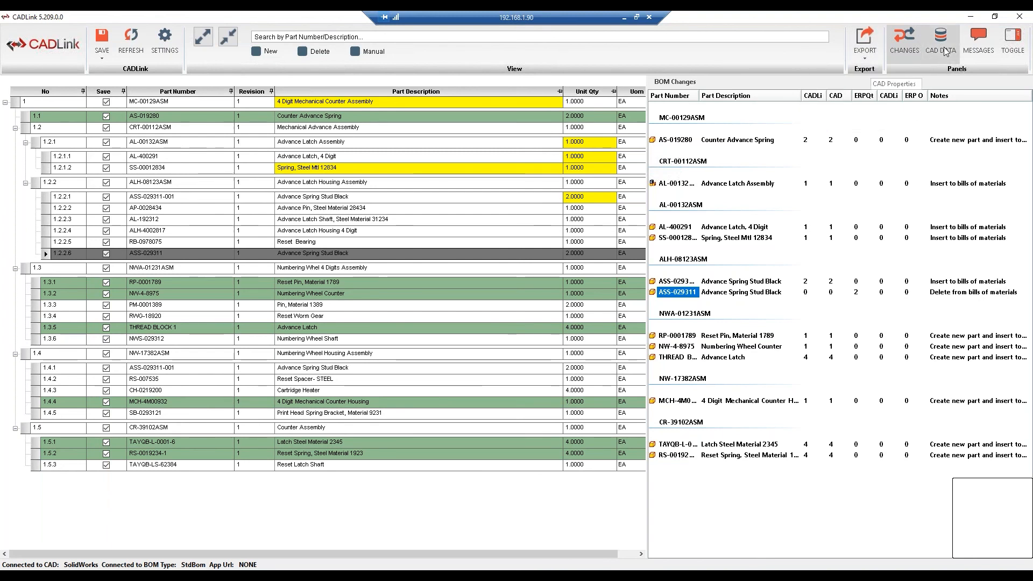
- Show the CAD DATA panel for tree row 1.2.2.3, Advance Latch Shaft AL-192312
left_click(940, 40)
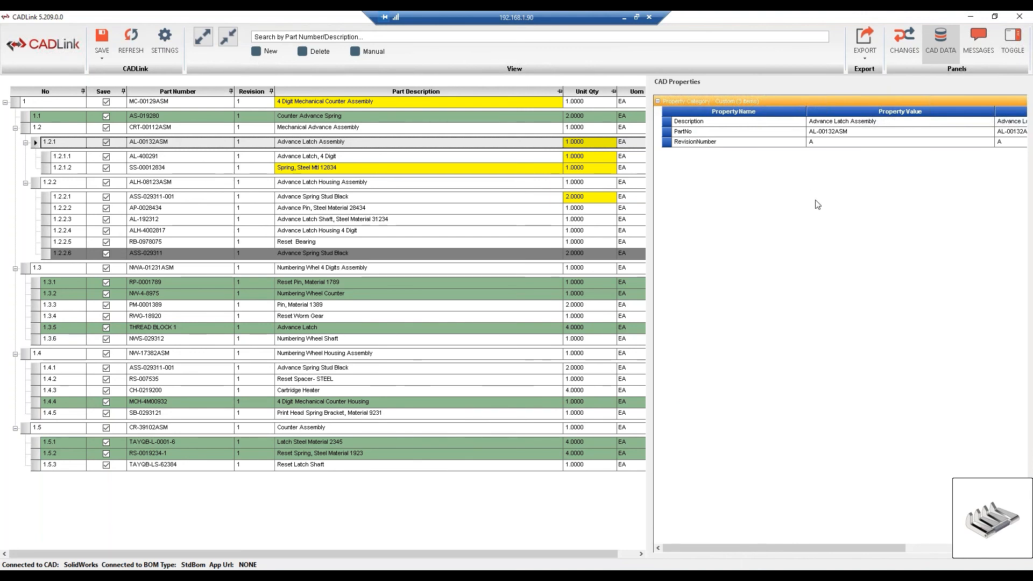
mouse_move(829, 176)
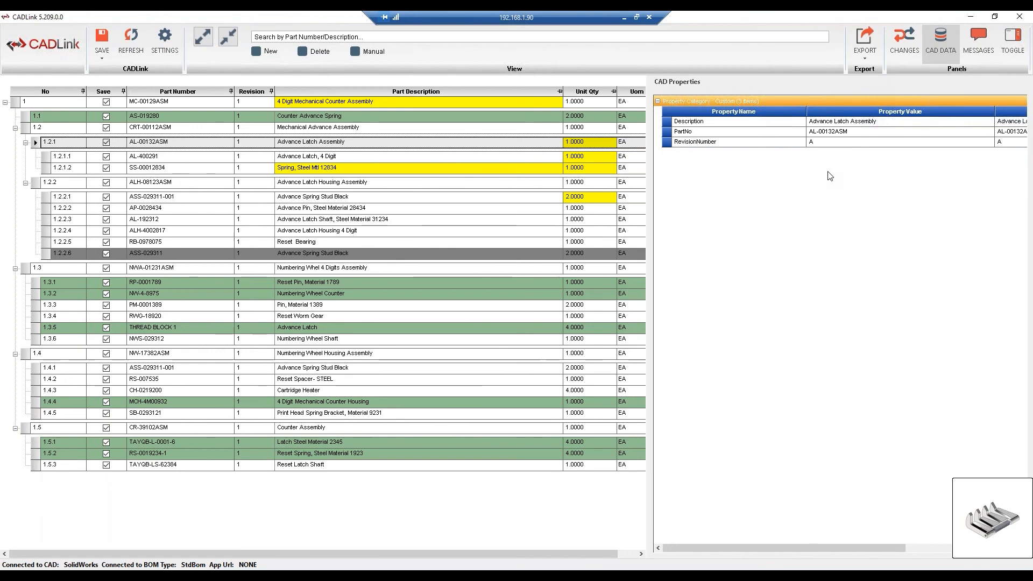
mouse_move(828, 149)
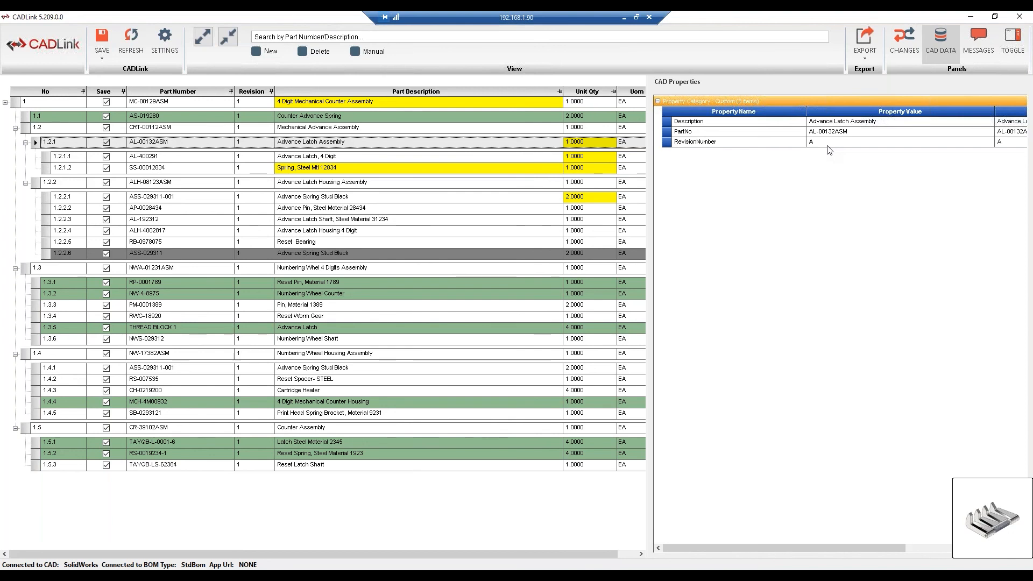
mouse_move(230, 249)
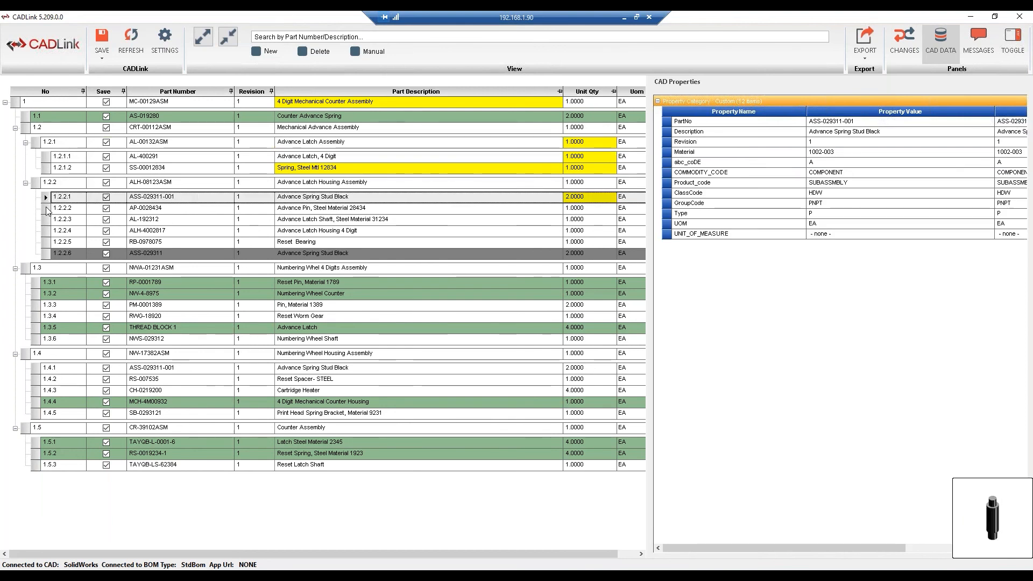
left_click(166, 219)
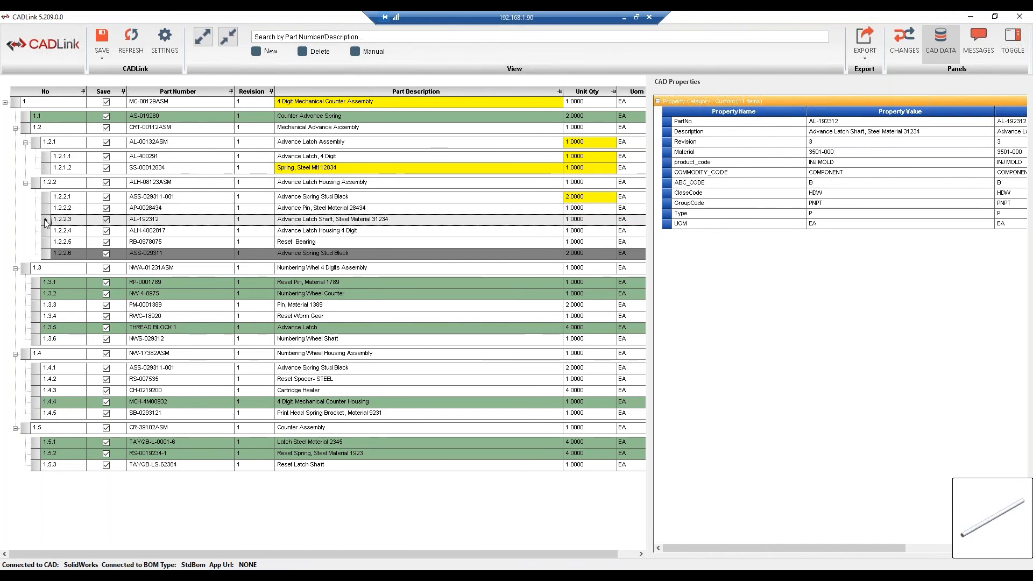
mouse_move(977, 39)
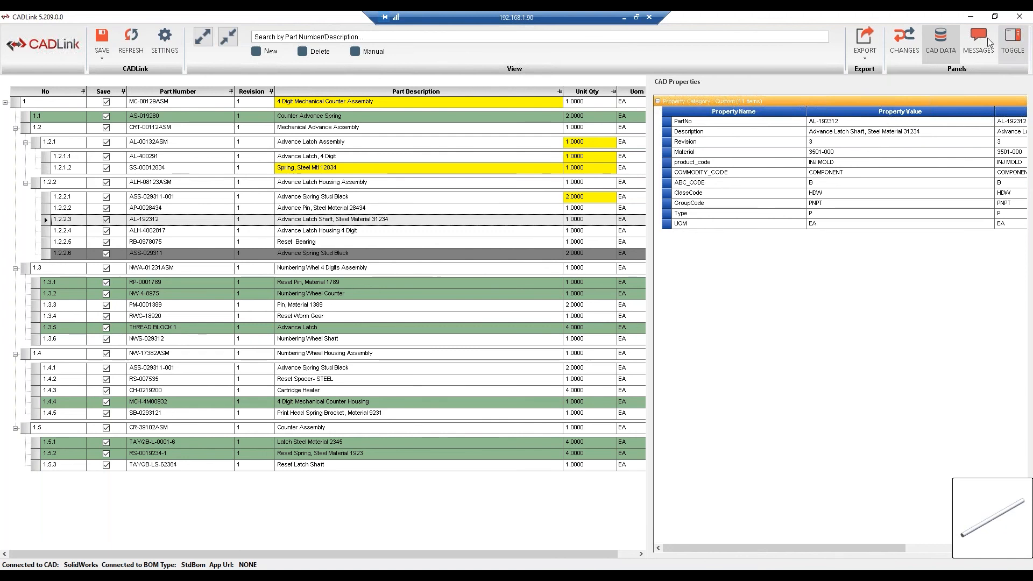
- Switch to the MESSAGES panel and verify it lists no messages for the assembly
left_click(978, 39)
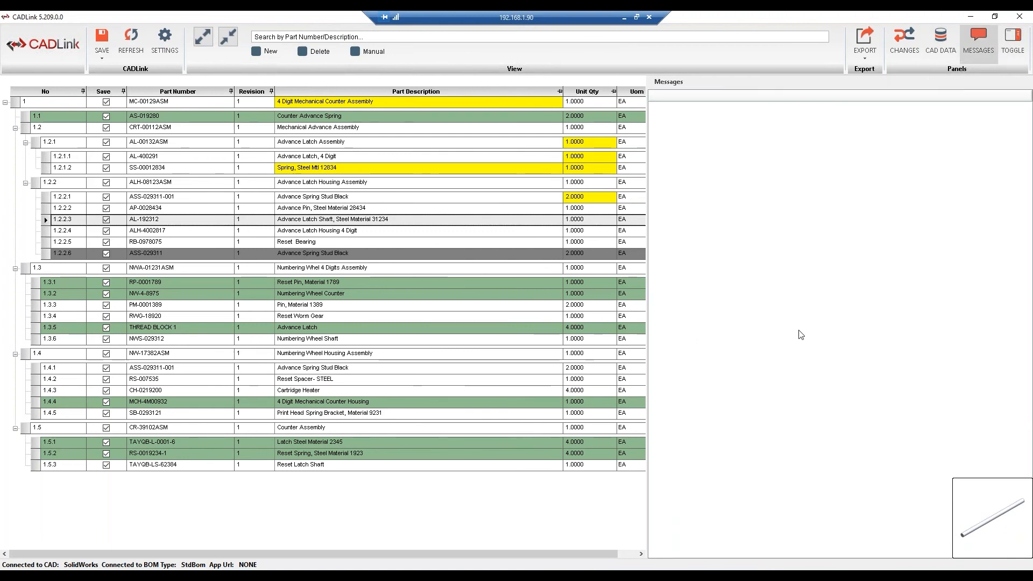
mouse_move(816, 262)
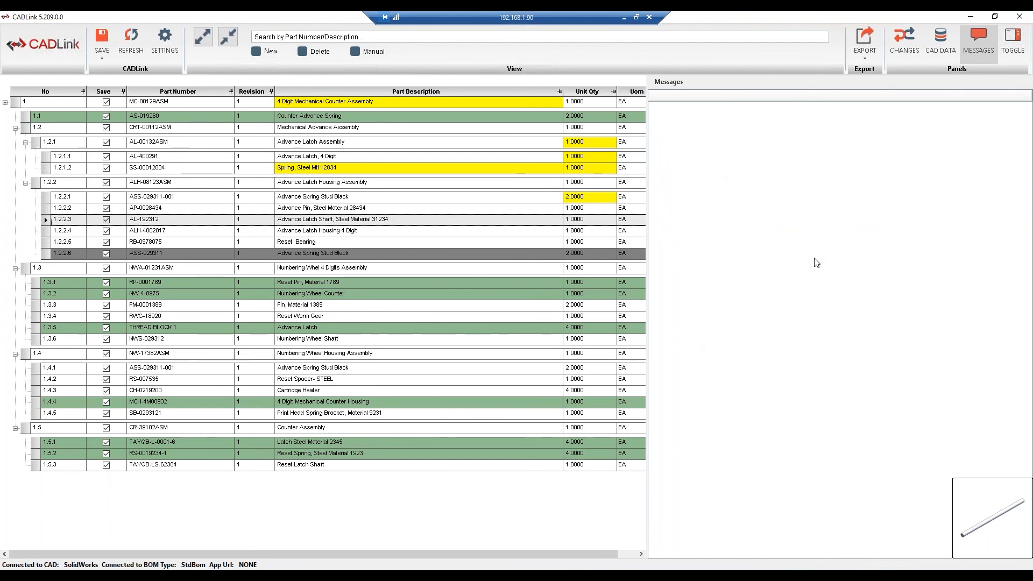
mouse_move(742, 149)
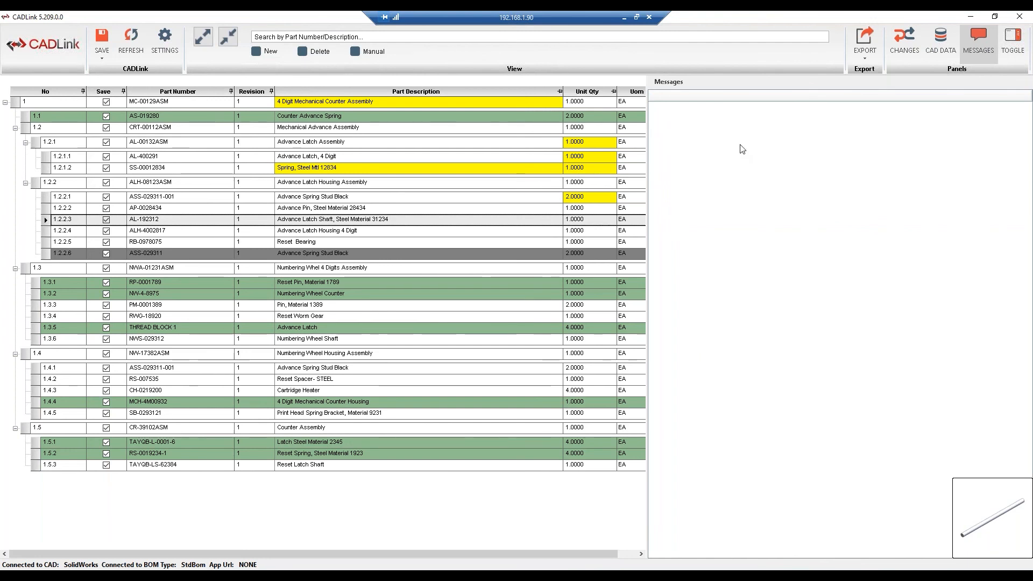
left_click(101, 35)
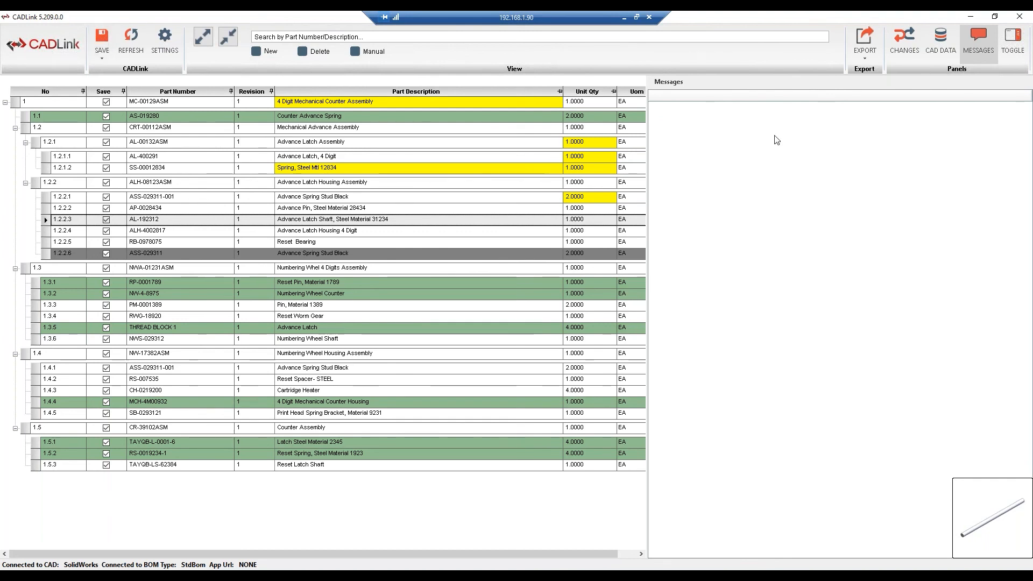
mouse_move(790, 256)
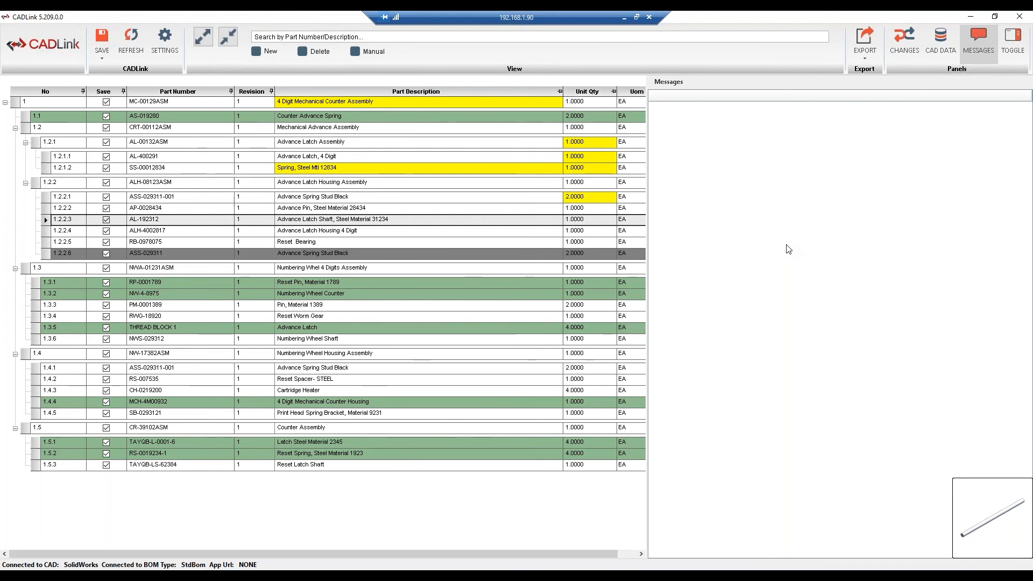
mouse_move(781, 158)
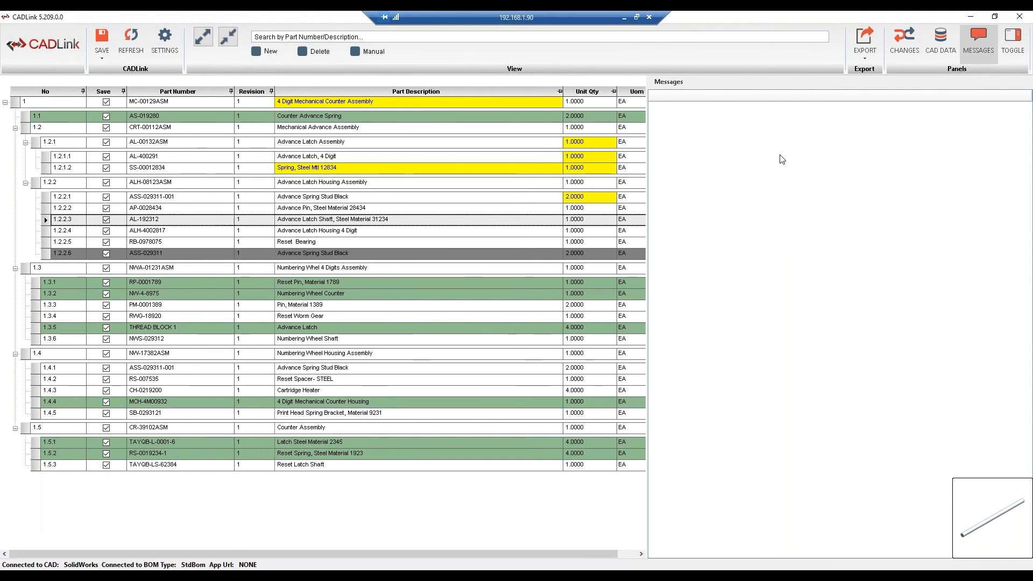